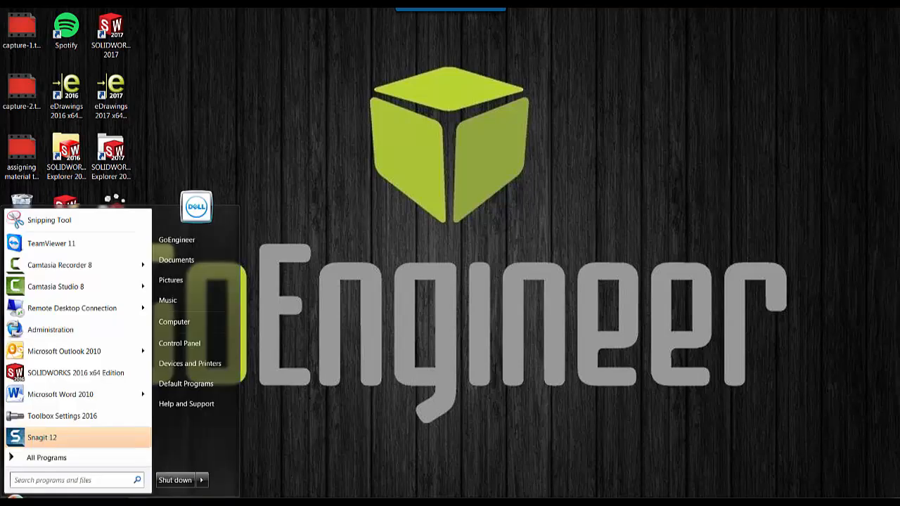
Search the Start menu for 'toolbox' and launch Toolbox Settings 2016.
{"action": "type", "text": "toolbox"}
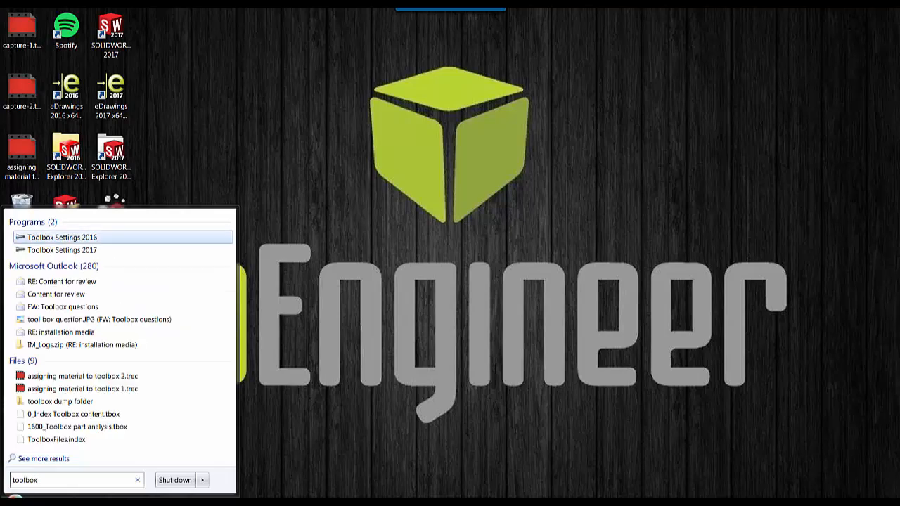
{"action": "mouse_move", "coordinate": [74, 239]}
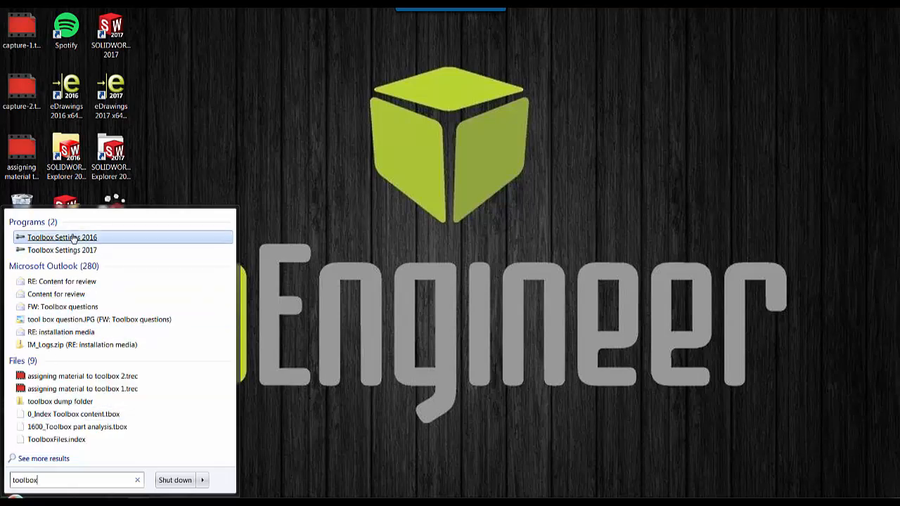
{"action": "left_click", "coordinate": [61, 236]}
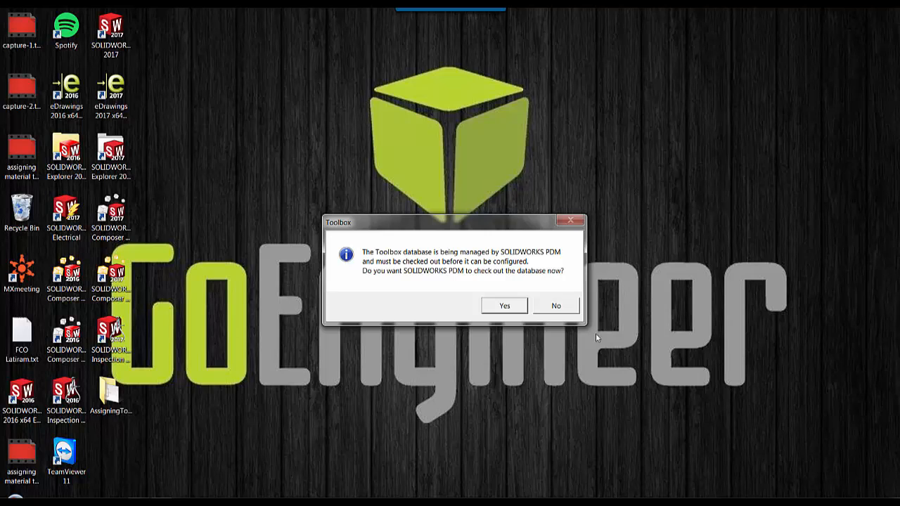
{"action": "mouse_move", "coordinate": [503, 314]}
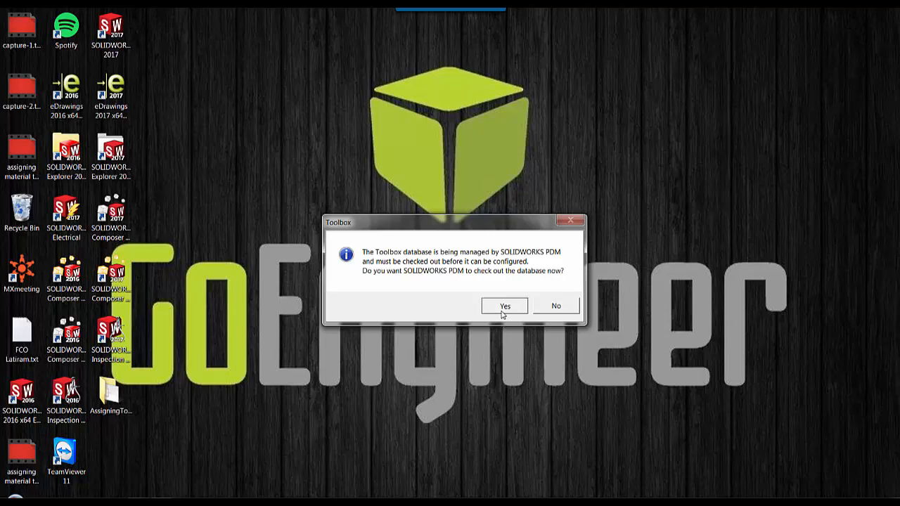
Check out the Toolbox database and go to Create custom properties for hardware.
{"action": "left_click", "coordinate": [504, 305]}
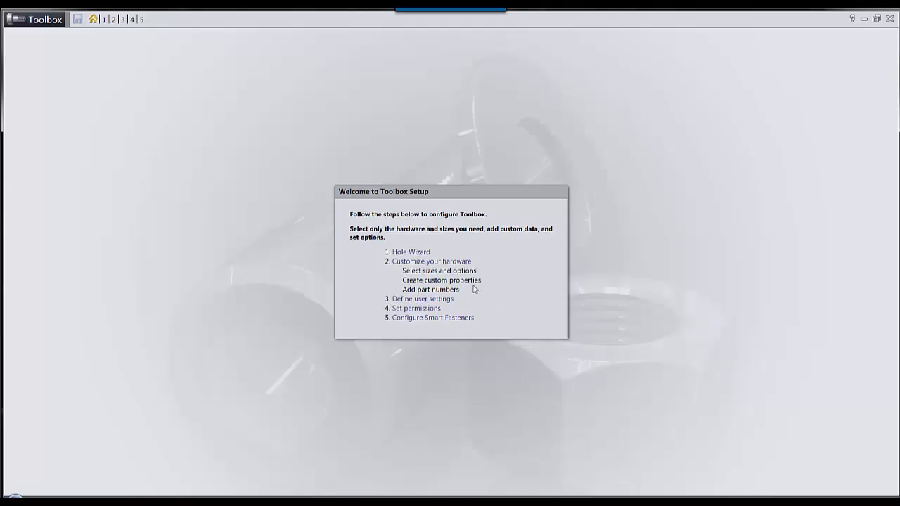
{"action": "left_click", "coordinate": [430, 262]}
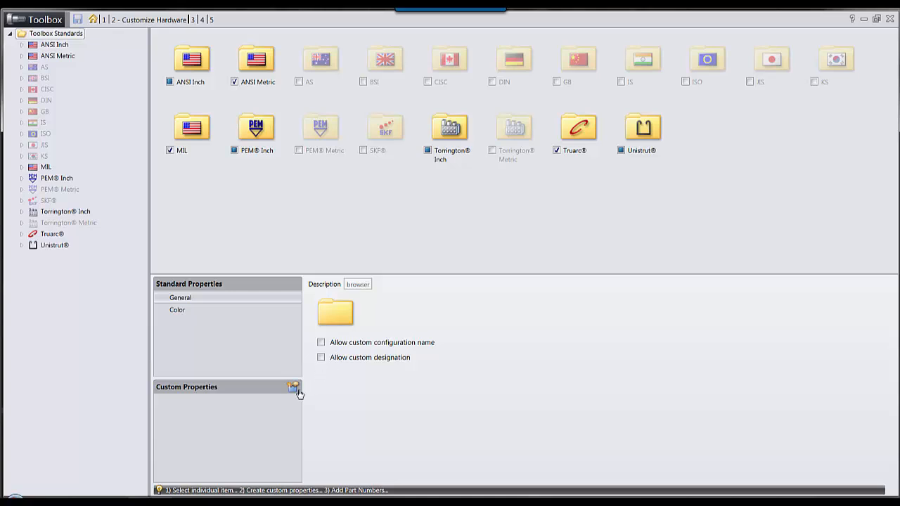
Add a custom property 'Material' as a list linked to SW material, each value needing a new configuration name.
{"action": "left_click", "coordinate": [291, 387]}
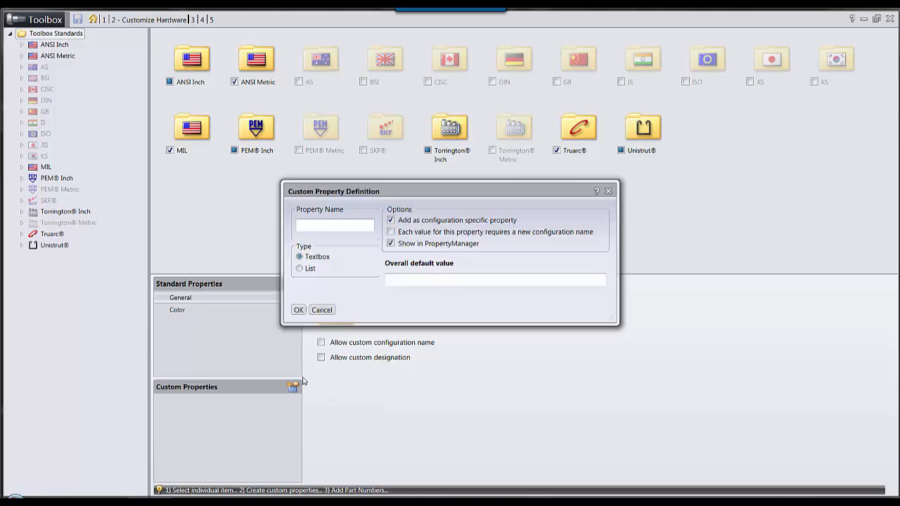
{"action": "type", "text": "Material"}
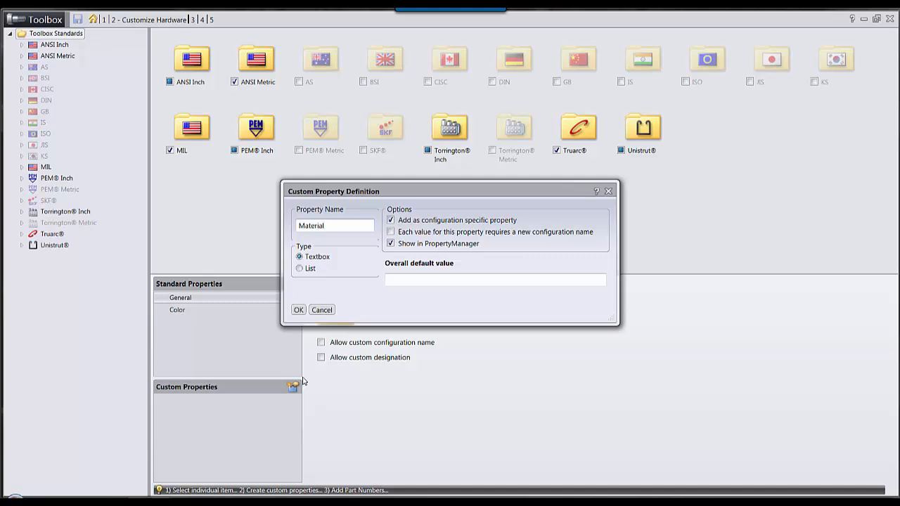
{"action": "left_click", "coordinate": [299, 268]}
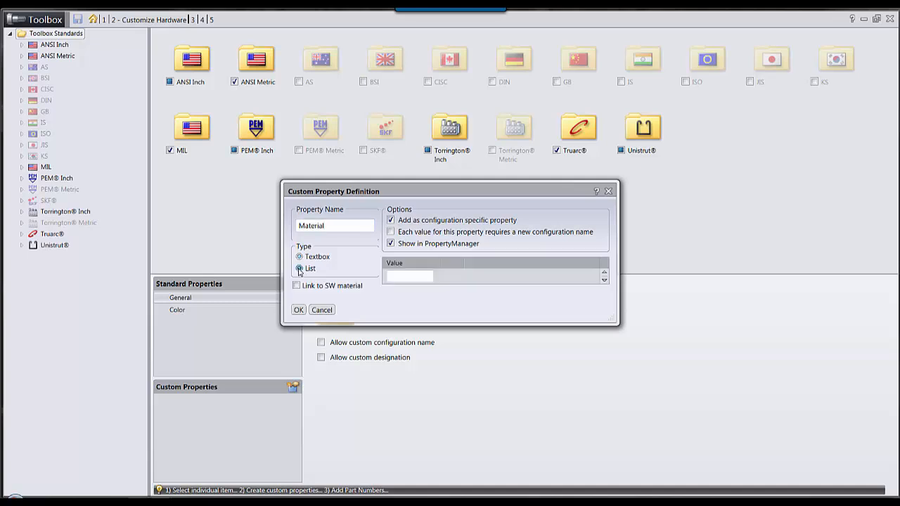
{"action": "left_click", "coordinate": [298, 268]}
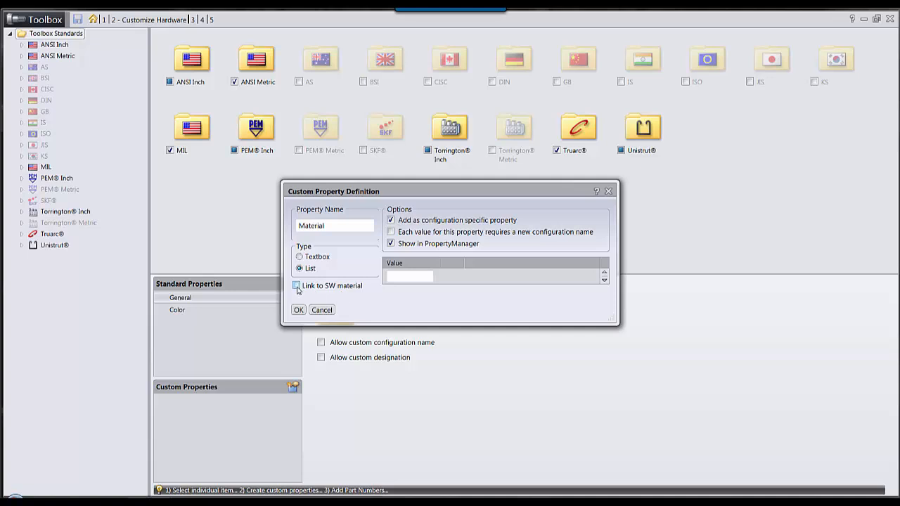
{"action": "left_click", "coordinate": [295, 285]}
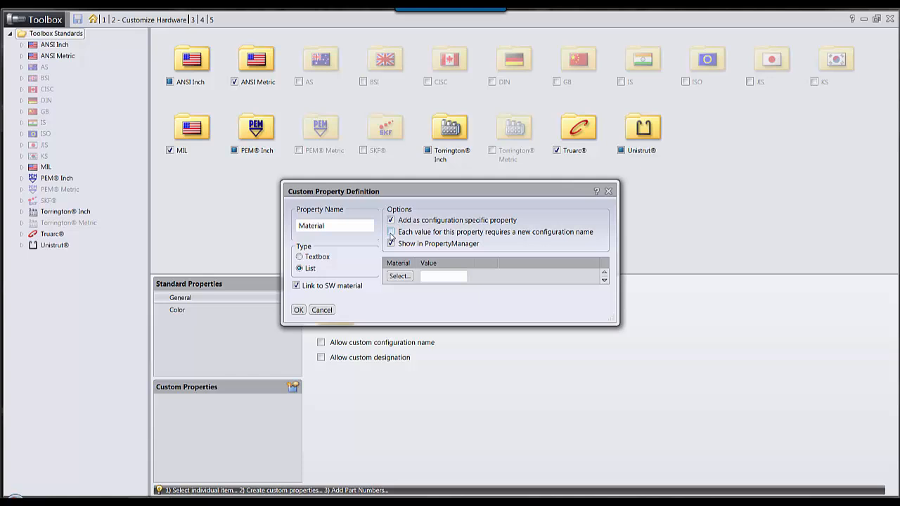
{"action": "left_click", "coordinate": [391, 232]}
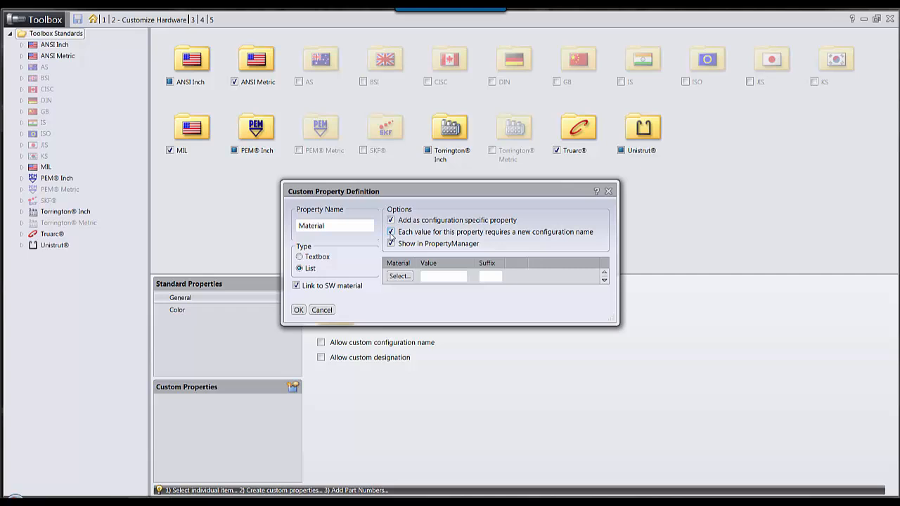
Add Plain Carbon Steel from Favorites as the first Material value with suffix PCS.
{"action": "left_click", "coordinate": [399, 275]}
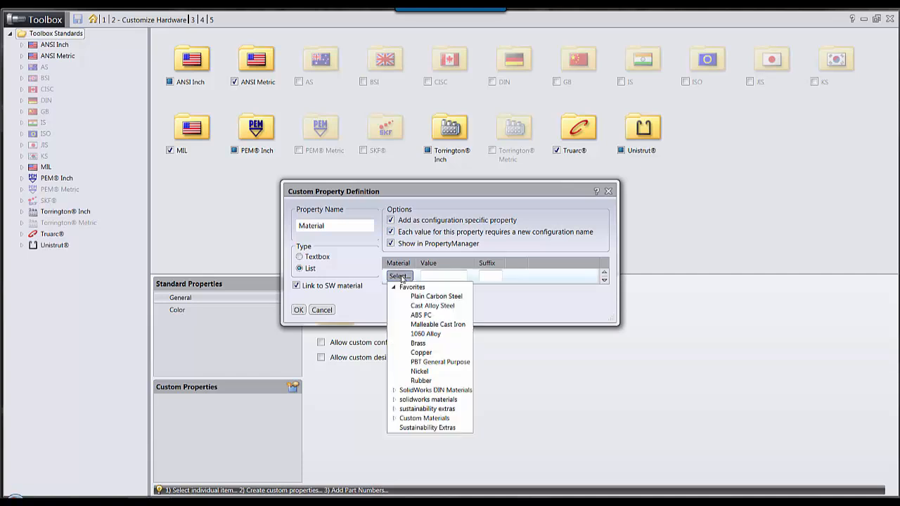
{"action": "mouse_move", "coordinate": [427, 373]}
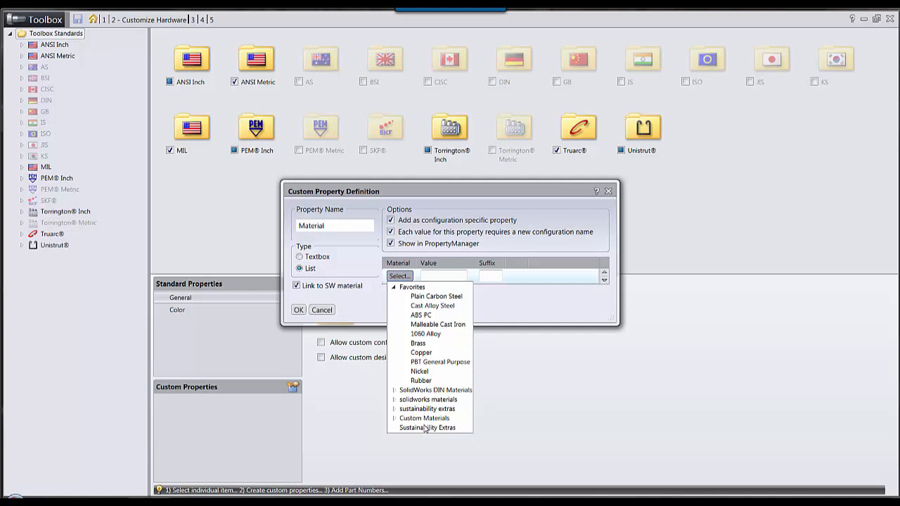
{"action": "mouse_move", "coordinate": [402, 349]}
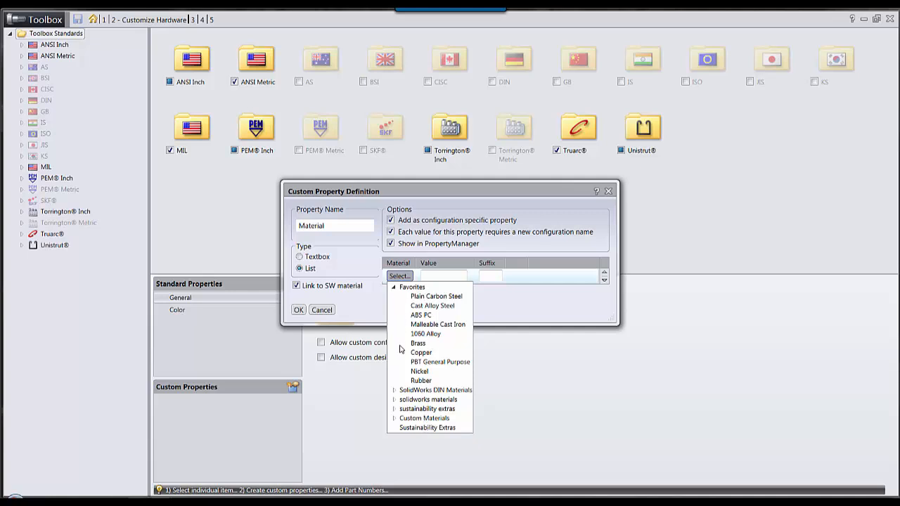
{"action": "mouse_move", "coordinate": [402, 421]}
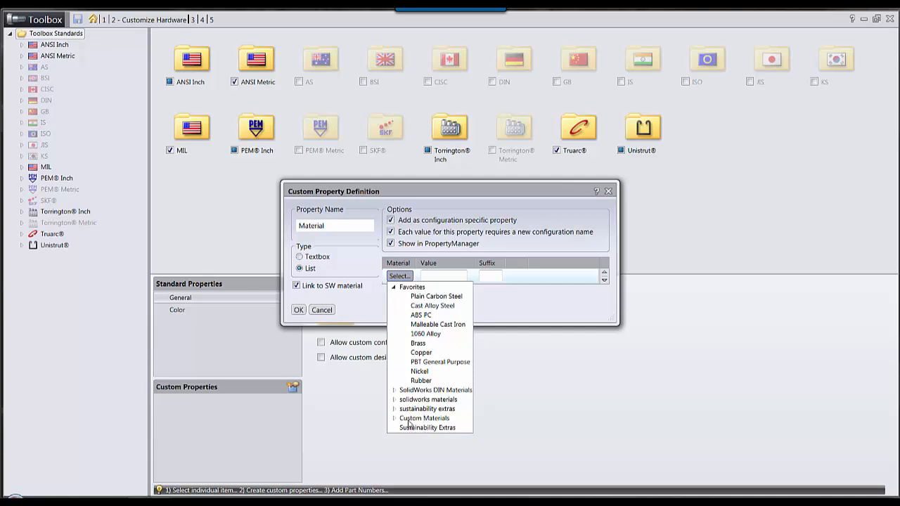
{"action": "mouse_move", "coordinate": [430, 301]}
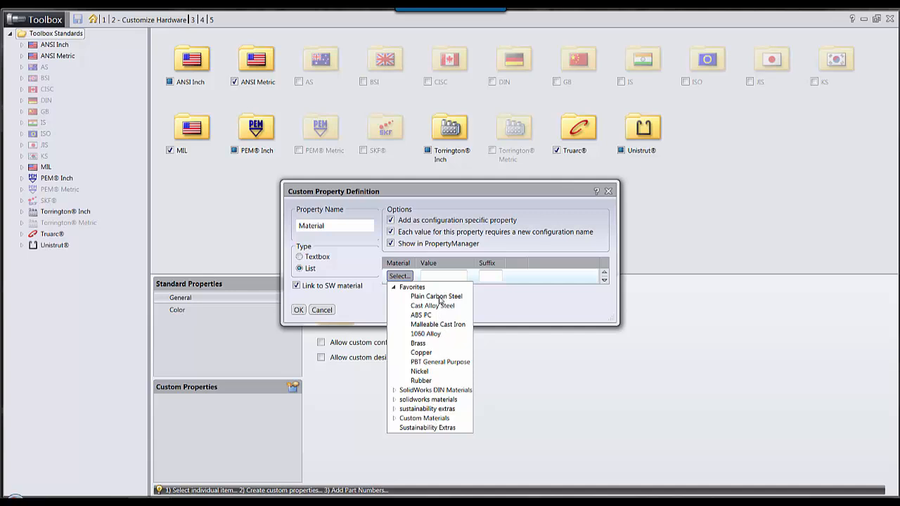
{"action": "left_click", "coordinate": [433, 297]}
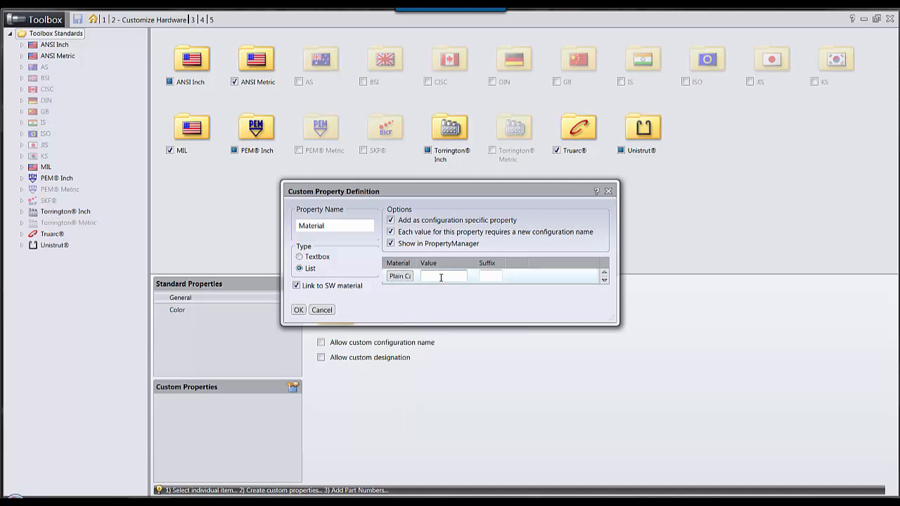
{"action": "type", "text": "Plain t"}
{"action": "left_click", "coordinate": [490, 275]}
{"action": "type", "text": "PCS"}
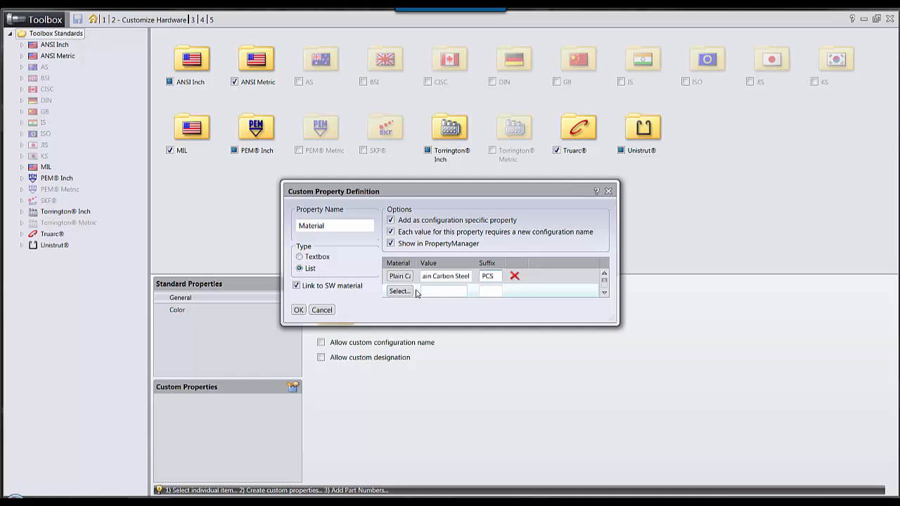
Add Cast Alloy Steel as the second Material value with suffix CAS.
{"action": "left_click", "coordinate": [399, 276]}
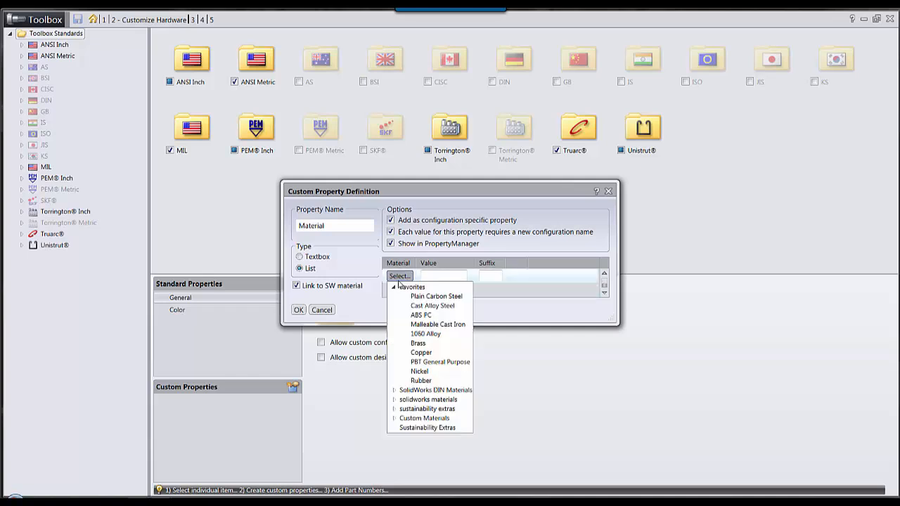
{"action": "left_click", "coordinate": [431, 305]}
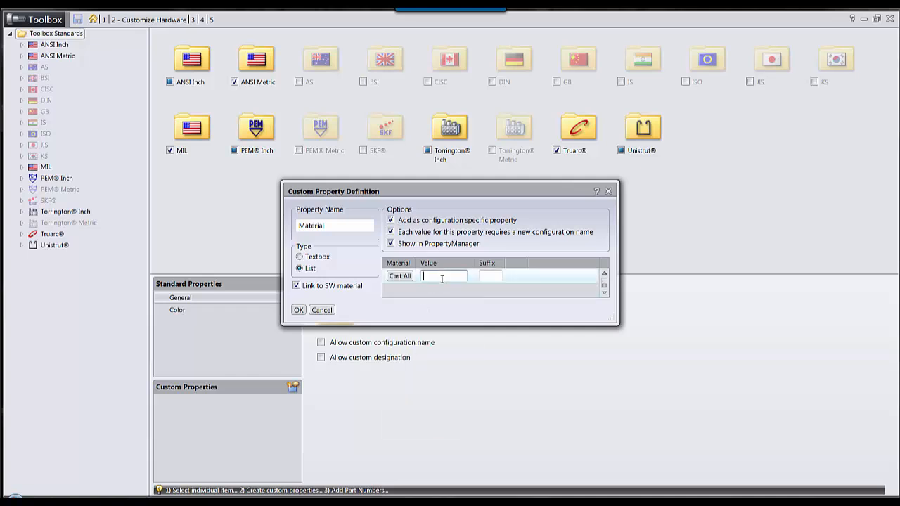
{"action": "type", "text": "Cast Alloy Steel"}
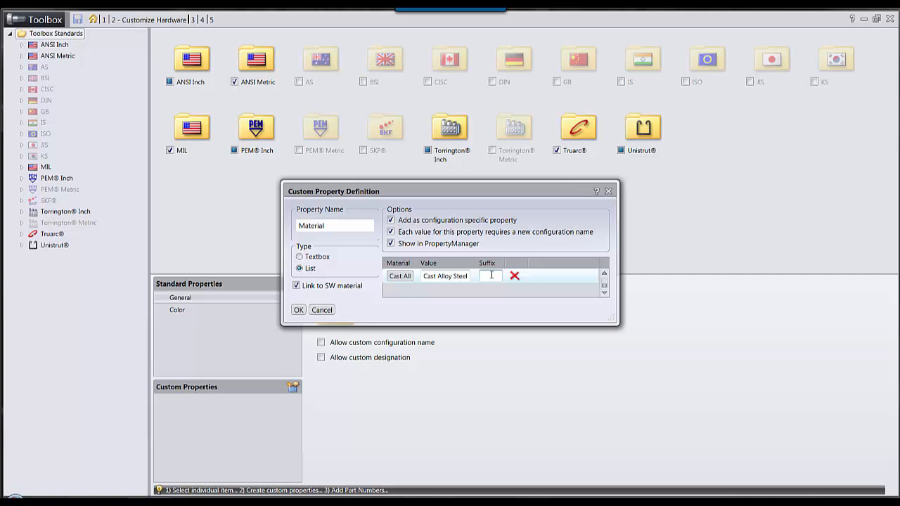
{"action": "type", "text": "CAS"}
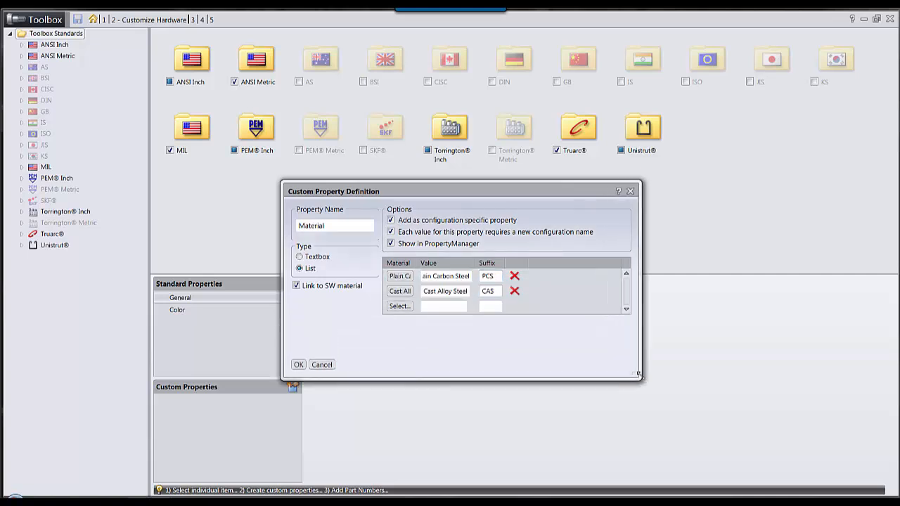
Add Rubber as the third Material value with suffix RUB.
{"action": "left_click", "coordinate": [399, 306]}
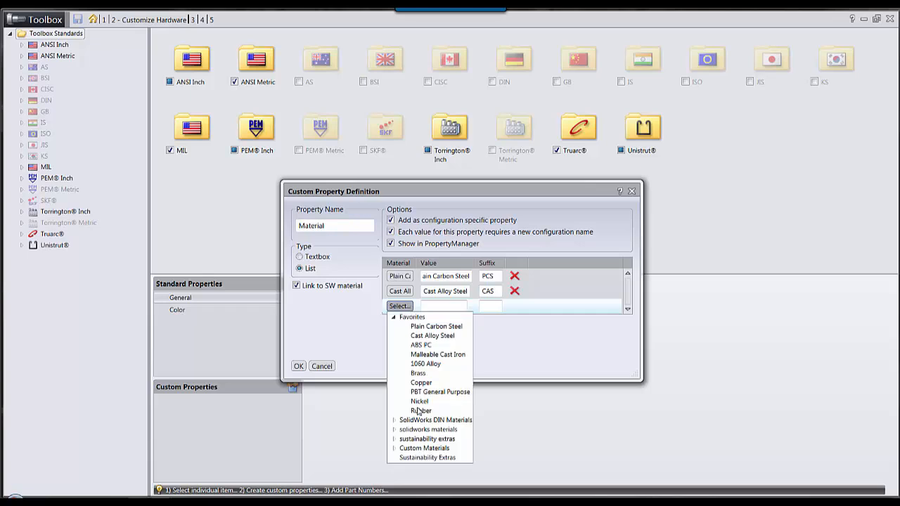
{"action": "left_click", "coordinate": [419, 410]}
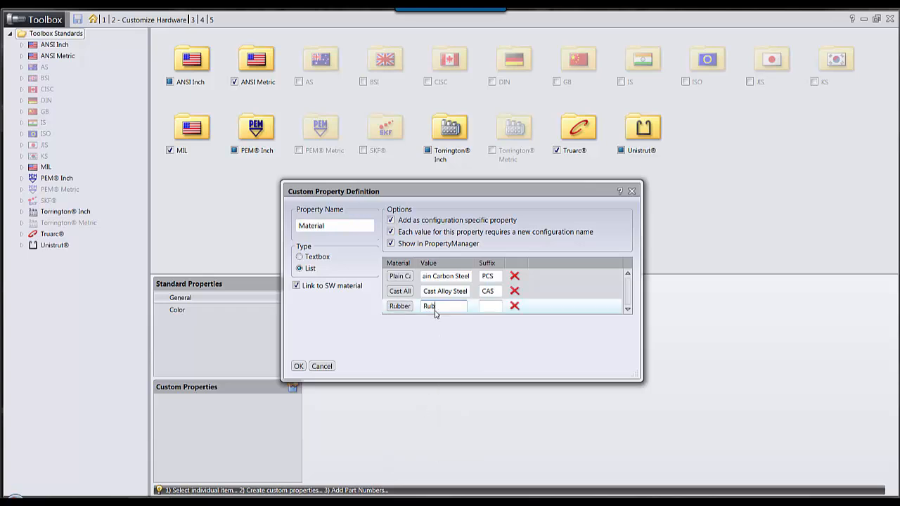
{"action": "left_click", "coordinate": [492, 307]}
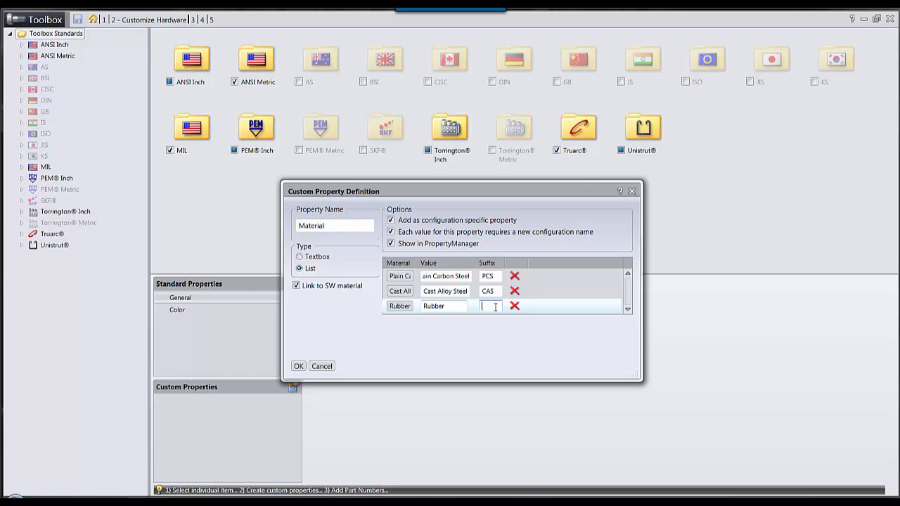
{"action": "type", "text": "RUB"}
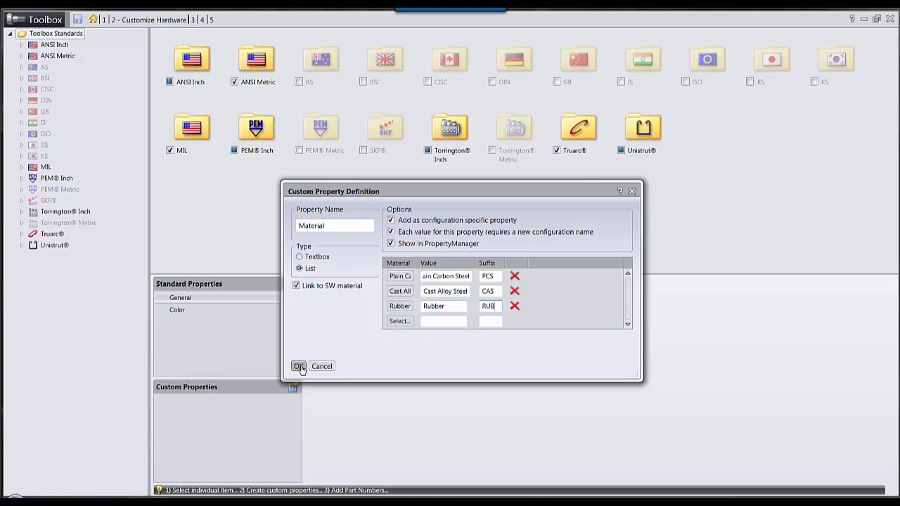
Save the Material property definition with its three values.
{"action": "left_click", "coordinate": [298, 365]}
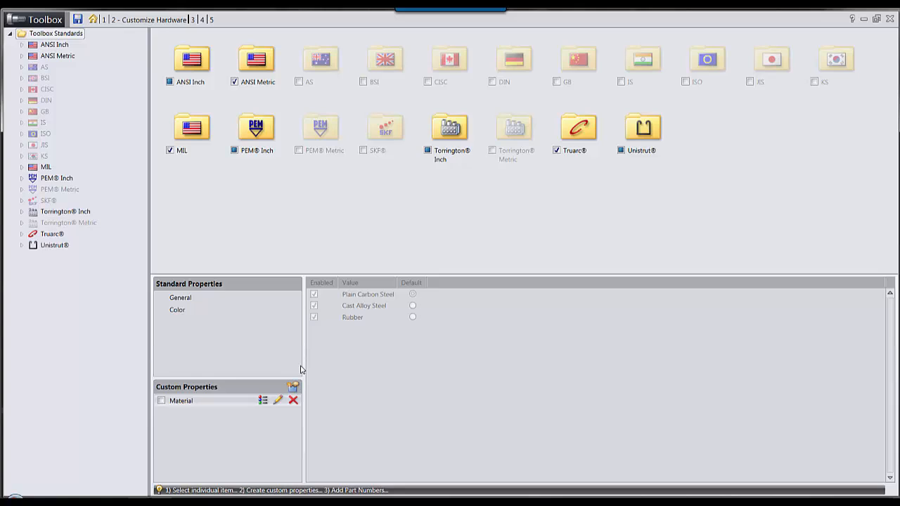
{"action": "mouse_move", "coordinate": [160, 402]}
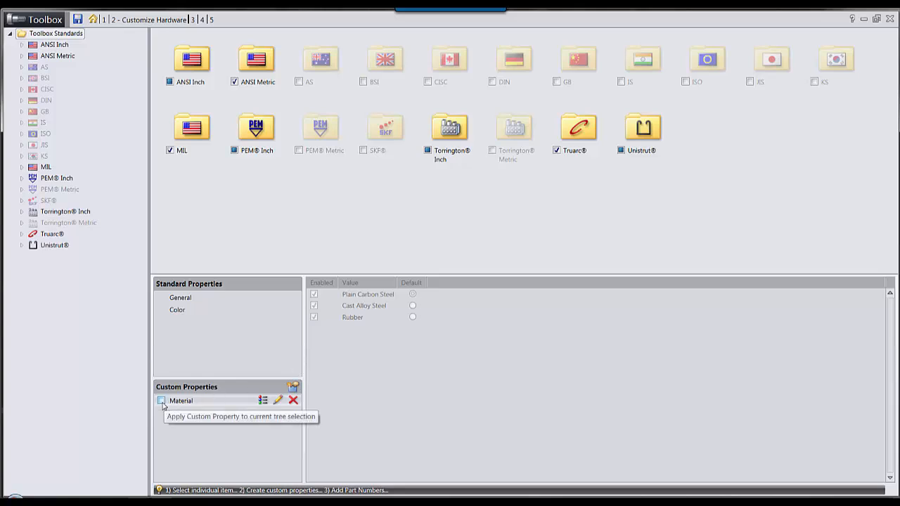
{"action": "mouse_move", "coordinate": [540, 214]}
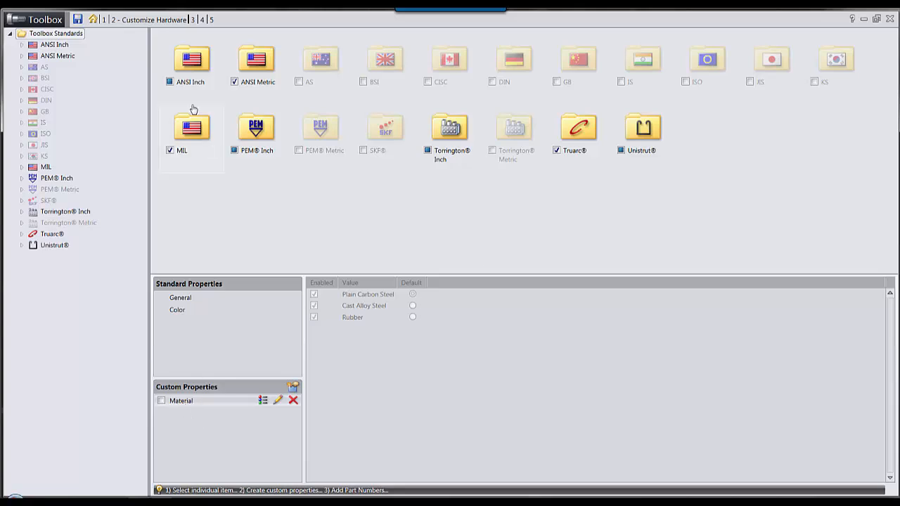
{"action": "mouse_move", "coordinate": [214, 123]}
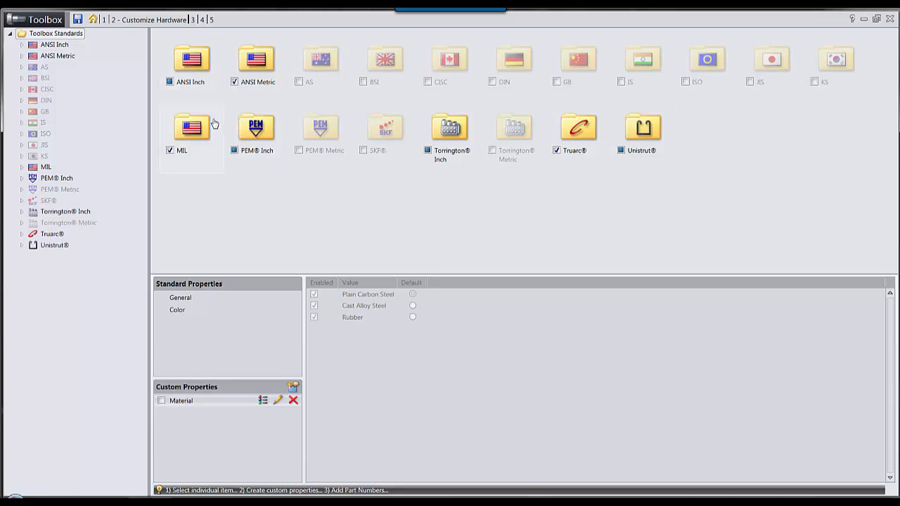
{"action": "mouse_move", "coordinate": [230, 132]}
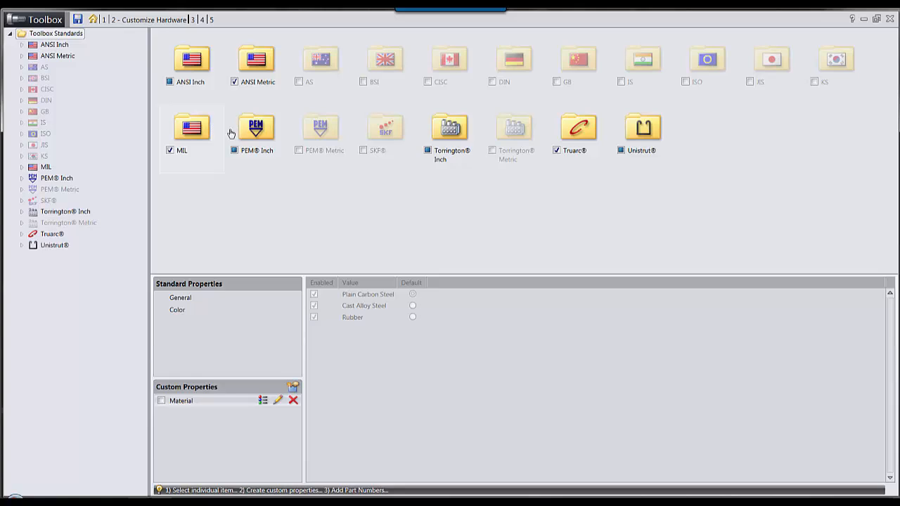
{"action": "mouse_move", "coordinate": [21, 48]}
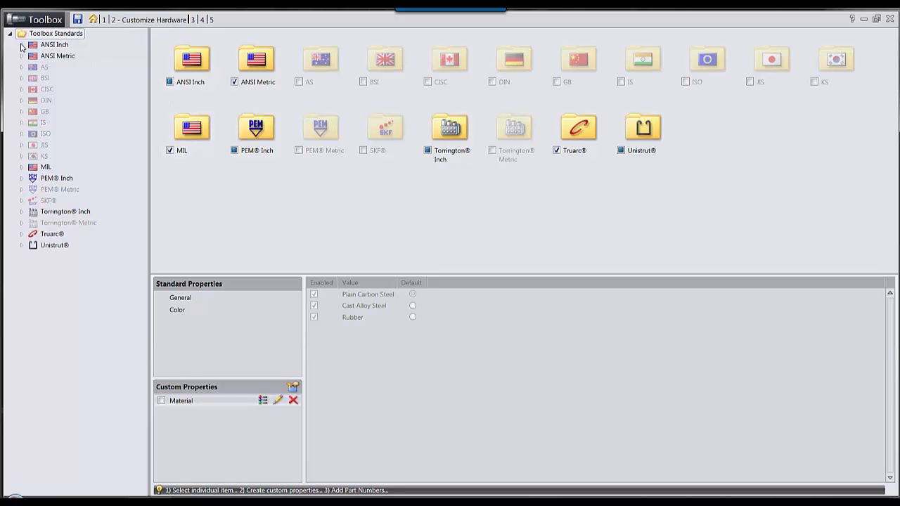
Enable Material for ANSI Inch Socket Head Screws, accepting new configuration names.
{"action": "left_click", "coordinate": [8, 45]}
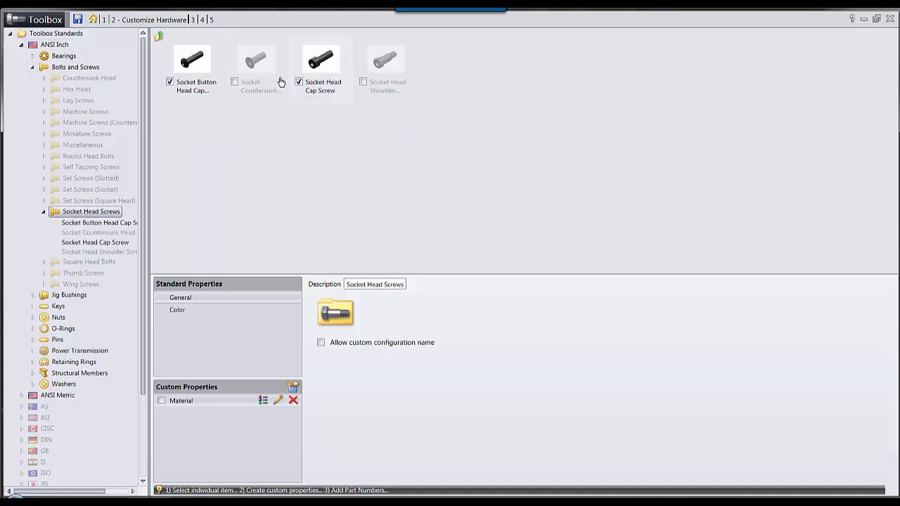
{"action": "left_click", "coordinate": [161, 401]}
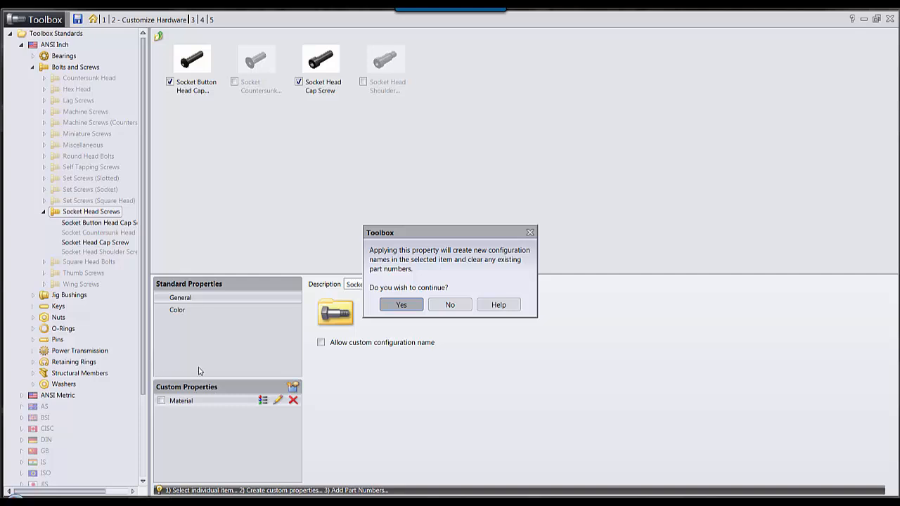
{"action": "mouse_move", "coordinate": [354, 284]}
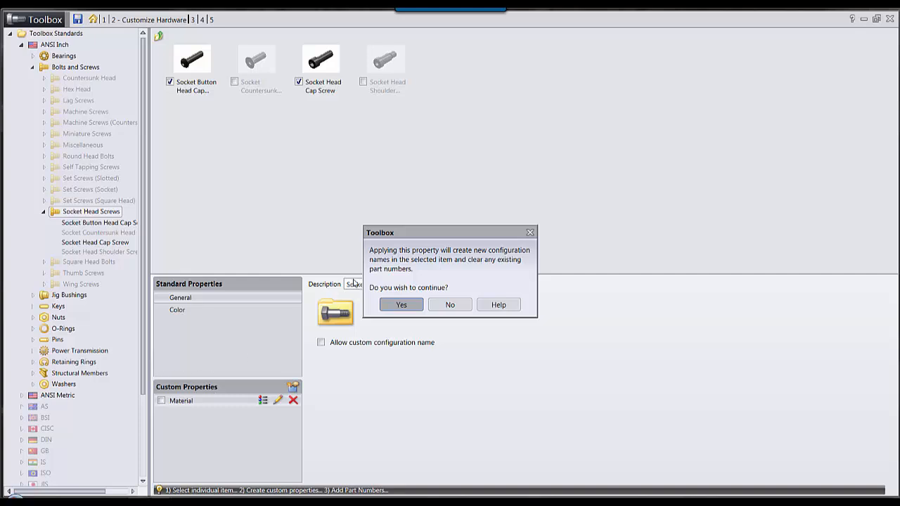
{"action": "left_click", "coordinate": [401, 304]}
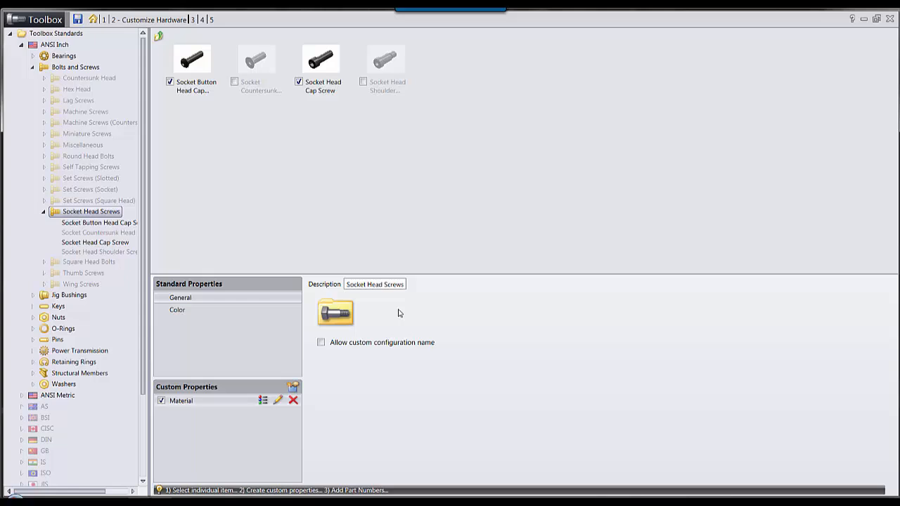
{"action": "mouse_move", "coordinate": [217, 406]}
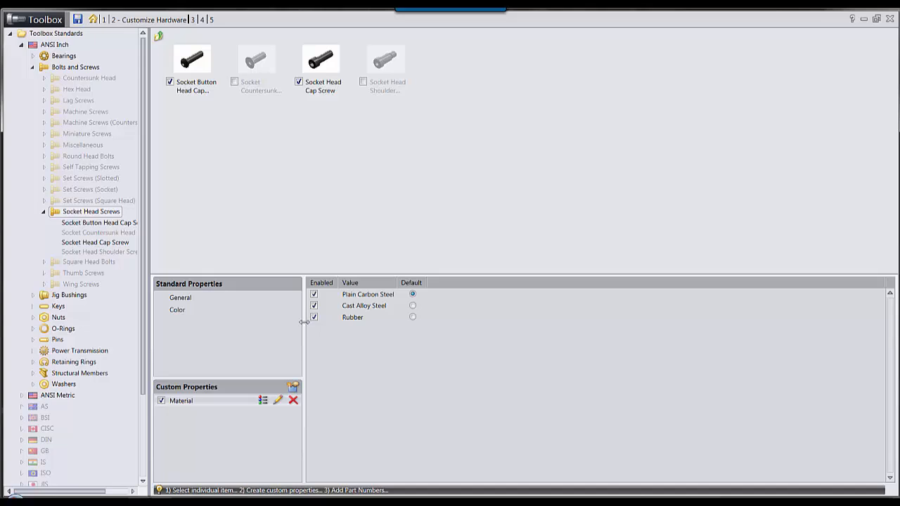
{"action": "mouse_move", "coordinate": [306, 262]}
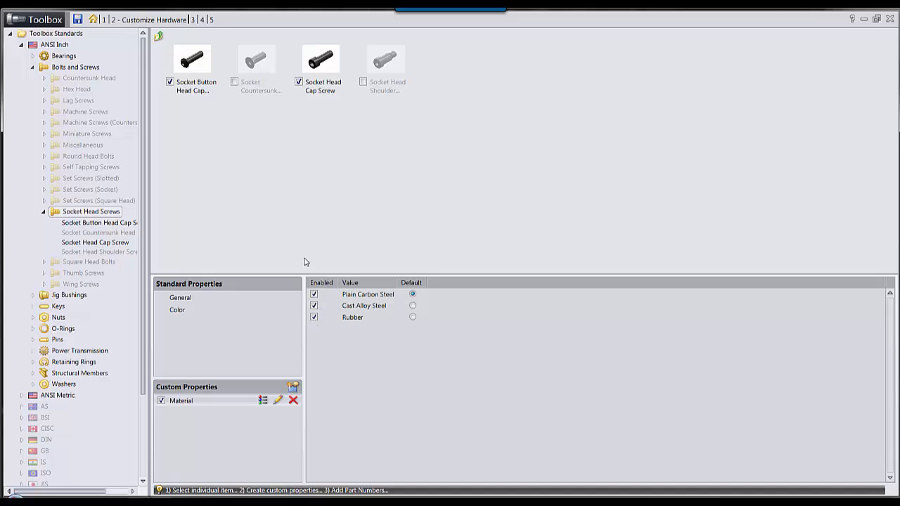
Disable Rubber for socket head screws, leaving Plain Carbon Steel and Cast Alloy Steel enabled.
{"action": "left_click", "coordinate": [314, 318]}
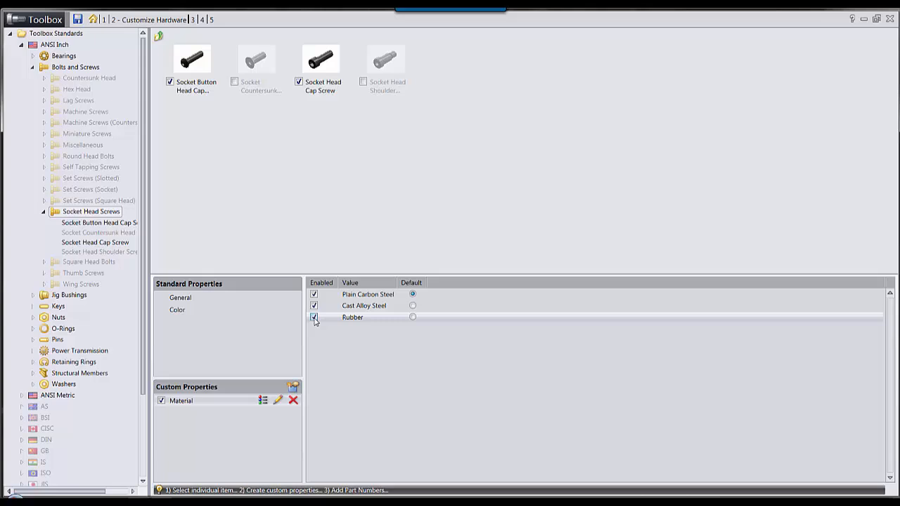
{"action": "left_click", "coordinate": [314, 318]}
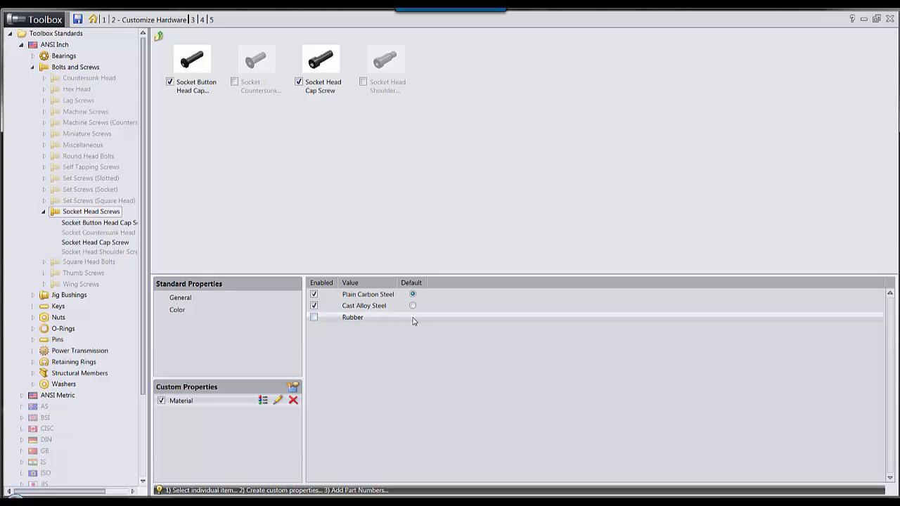
{"action": "left_click", "coordinate": [365, 294]}
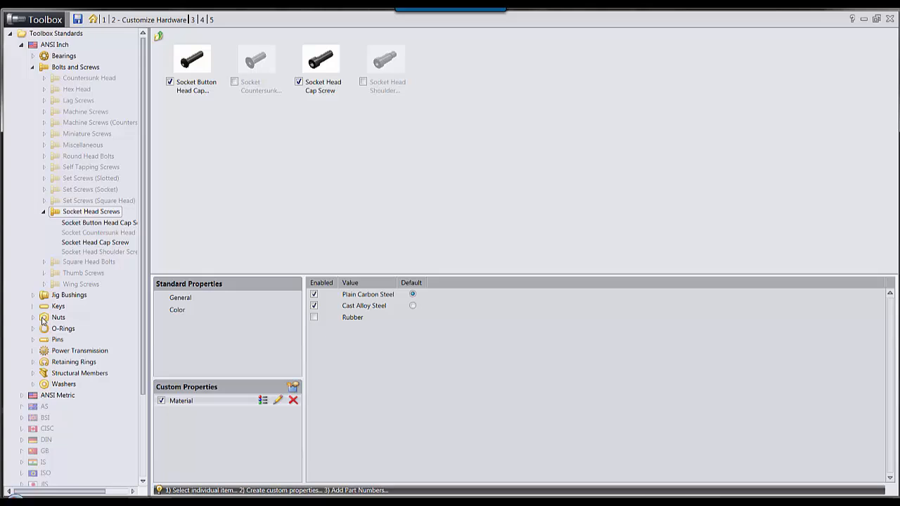
{"action": "mouse_move", "coordinate": [34, 335]}
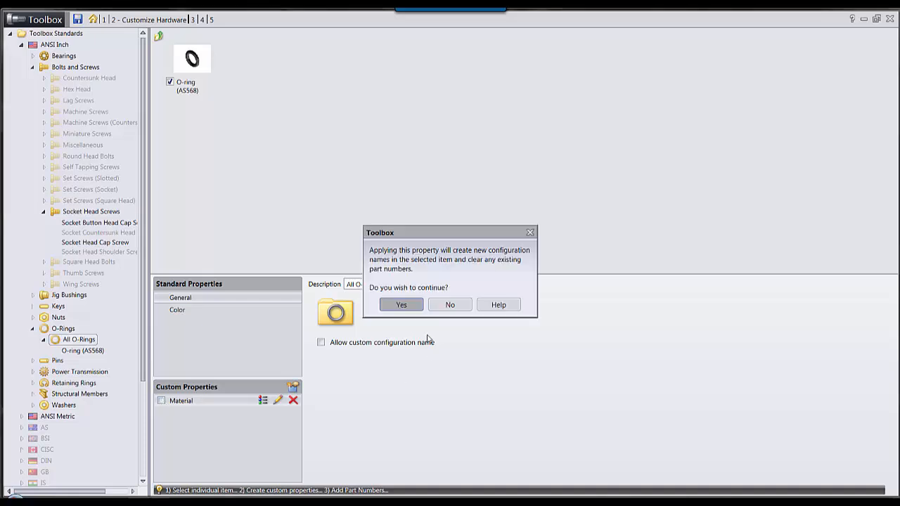
Accept new configuration names for O-rings and show their Material values to keep only Rubber.
{"action": "left_click", "coordinate": [401, 304]}
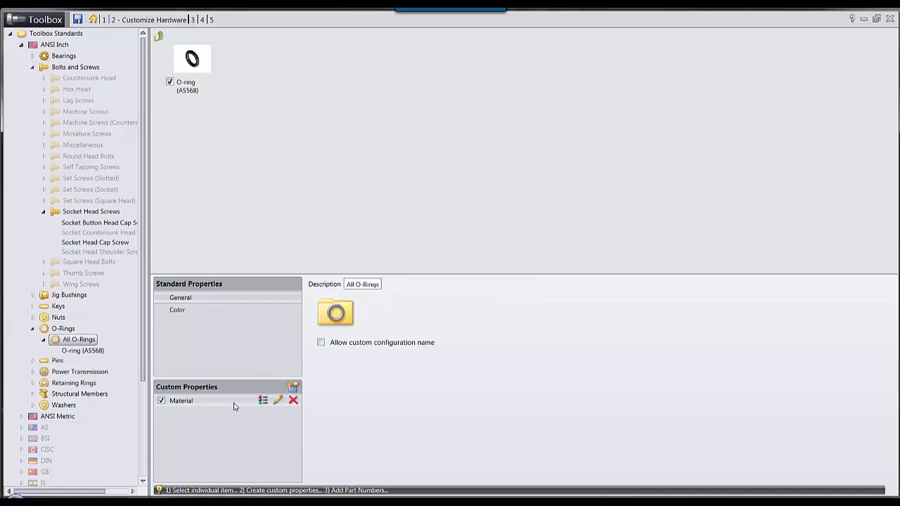
{"action": "left_click", "coordinate": [261, 399]}
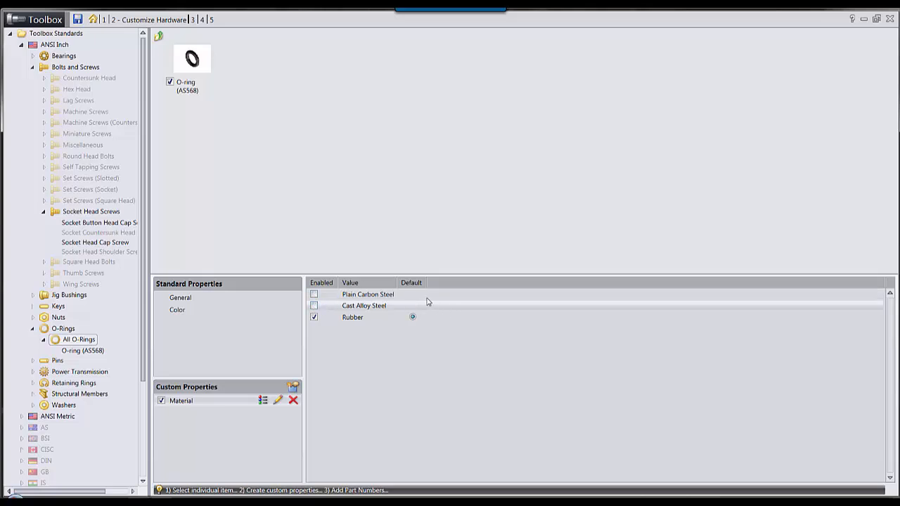
{"action": "mouse_move", "coordinate": [366, 304]}
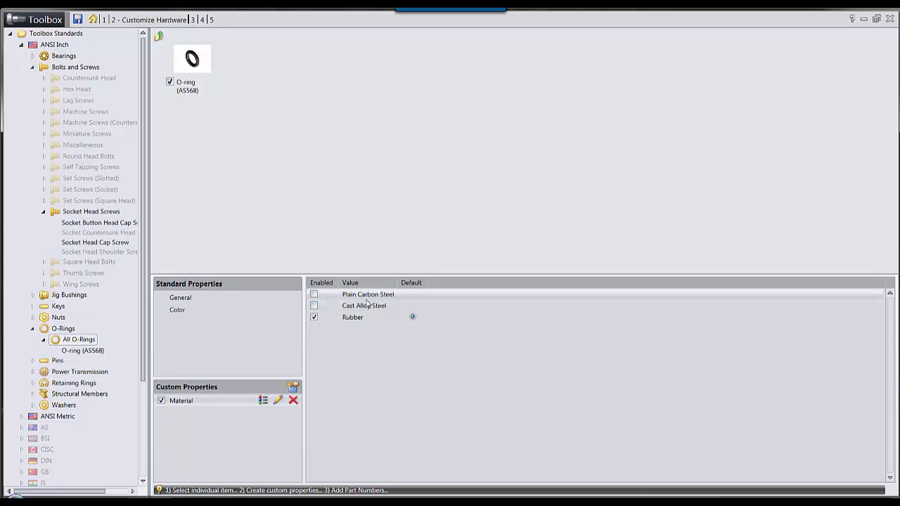
{"action": "mouse_move", "coordinate": [371, 362]}
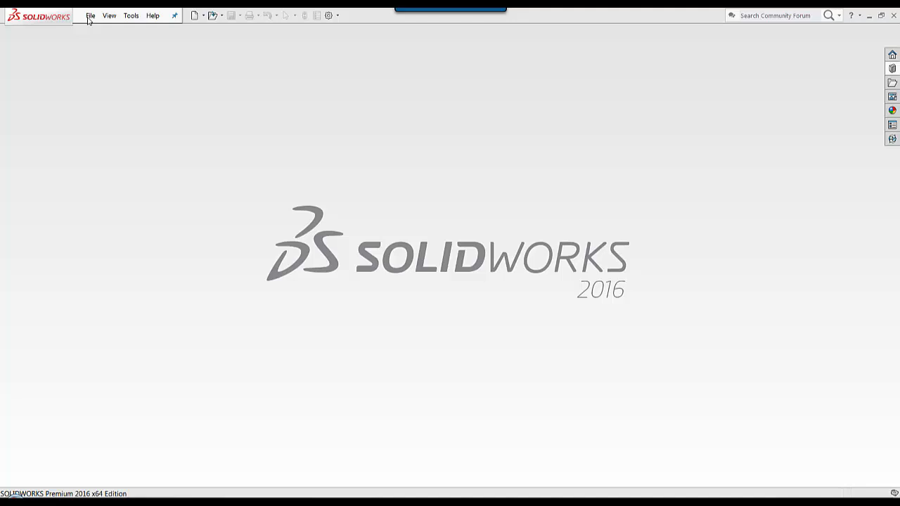
Create a new SOLIDWORKS document from the Assembly template.
{"action": "left_click", "coordinate": [194, 16]}
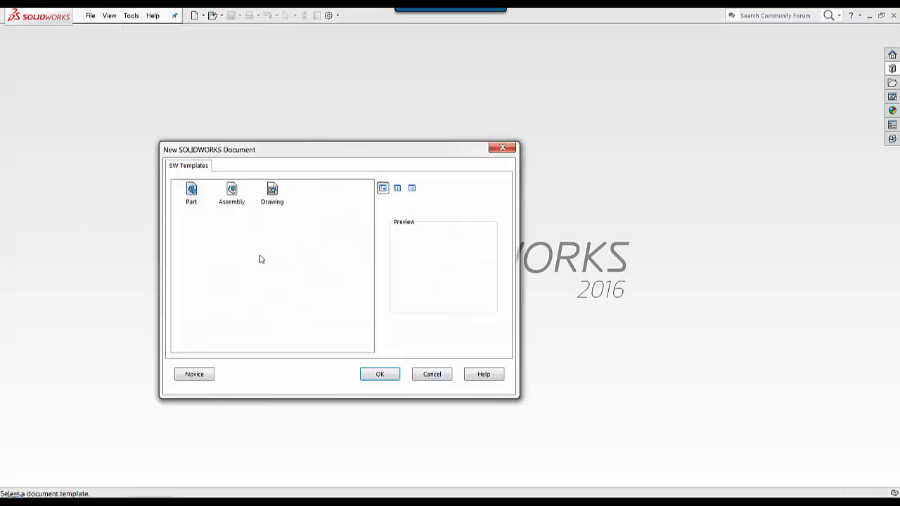
{"action": "left_click", "coordinate": [380, 374]}
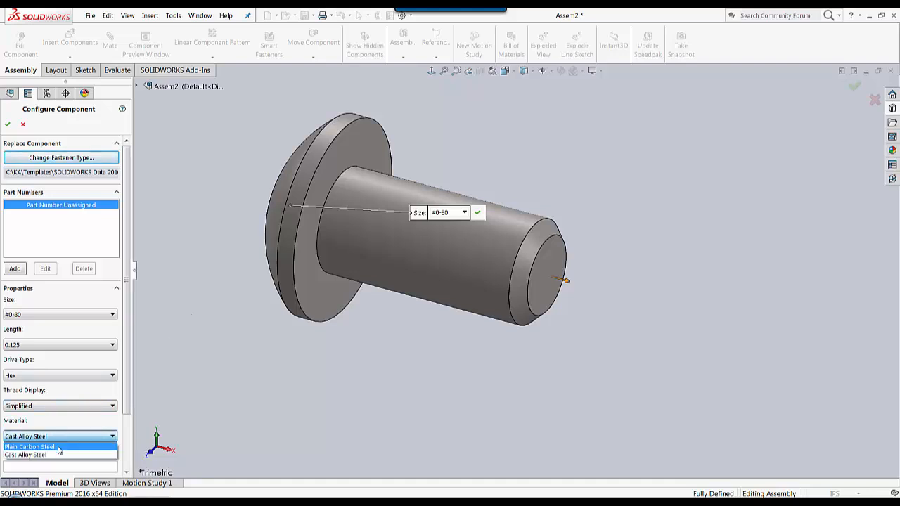
Set the inserted socket head screw's Material property to Plain Carbon Steel.
{"action": "left_click", "coordinate": [35, 447]}
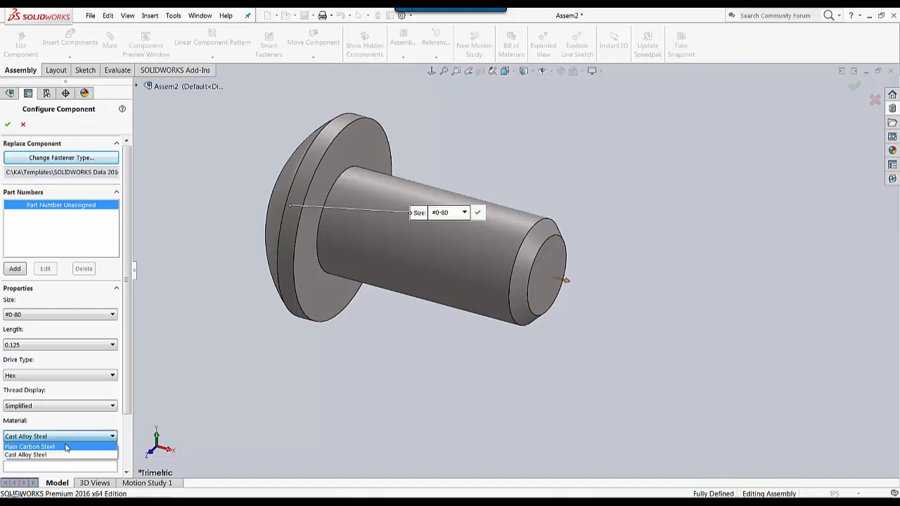
{"action": "left_click", "coordinate": [31, 445]}
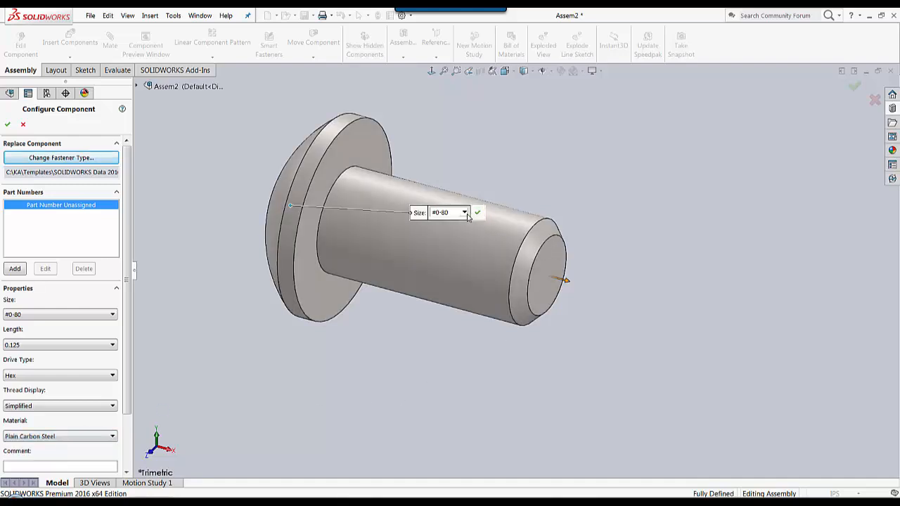
{"action": "mouse_move", "coordinate": [481, 217]}
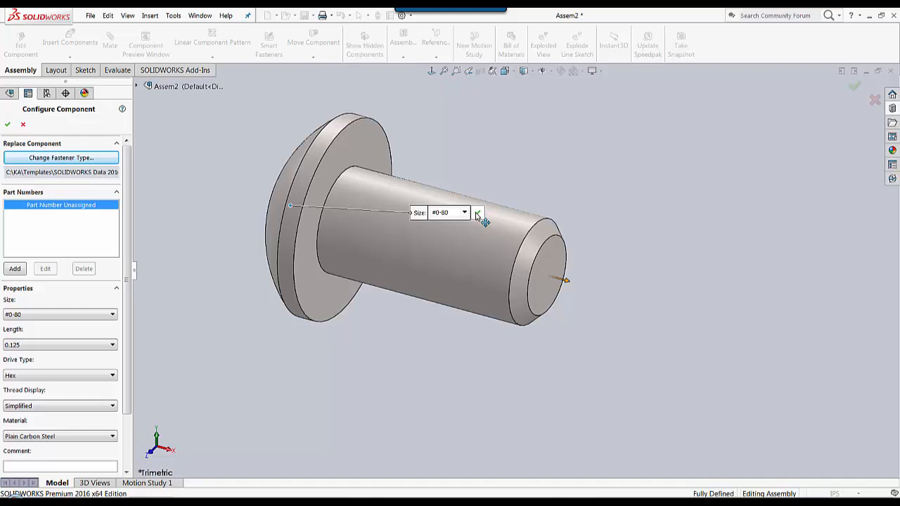